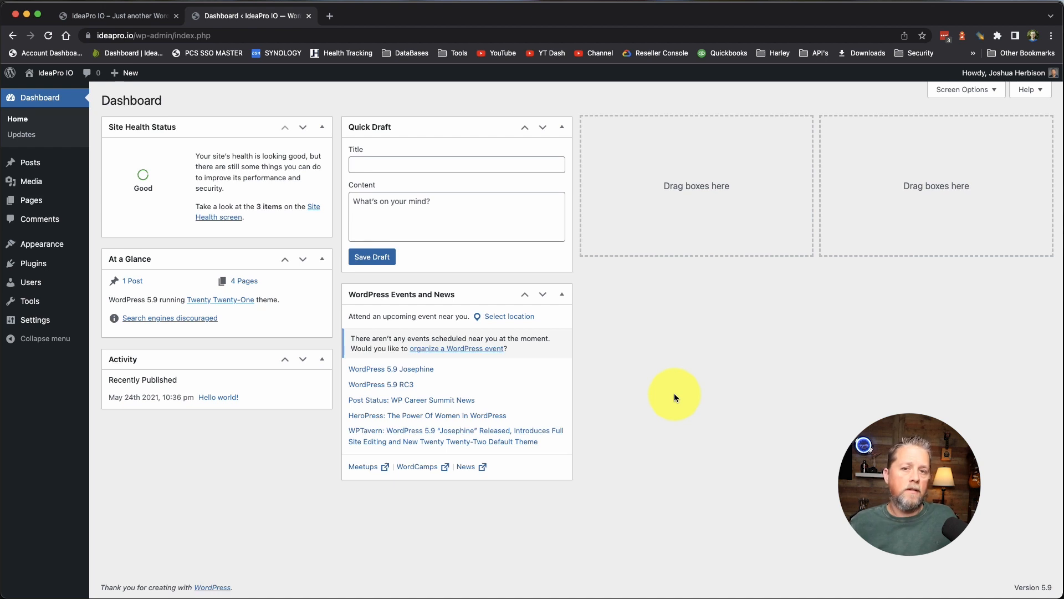
mouse_move(654, 370)
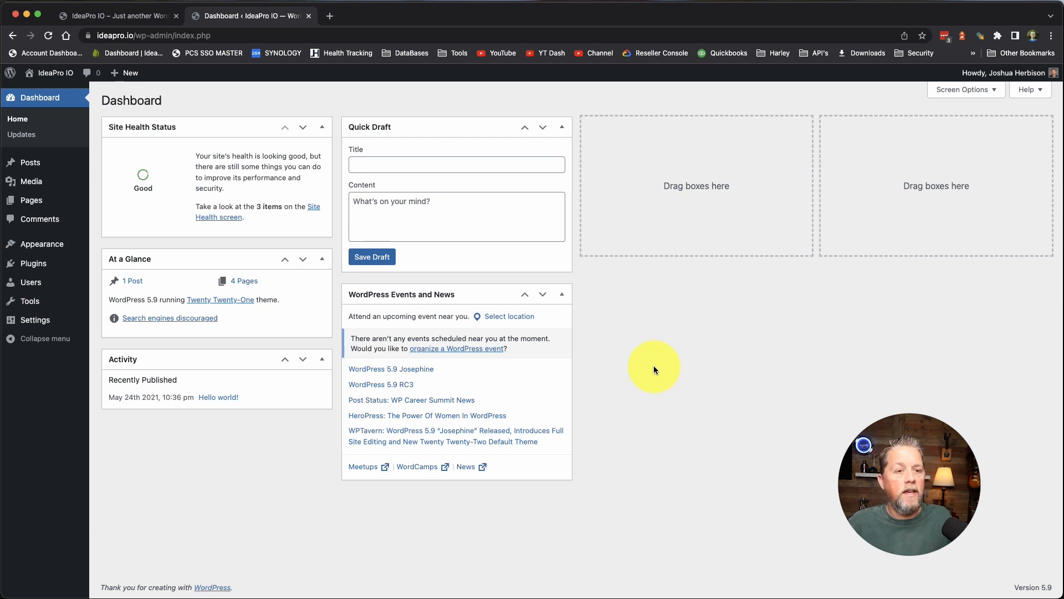
View the site's home page, return to the dashboard and list the installed plugins
left_click(115, 15)
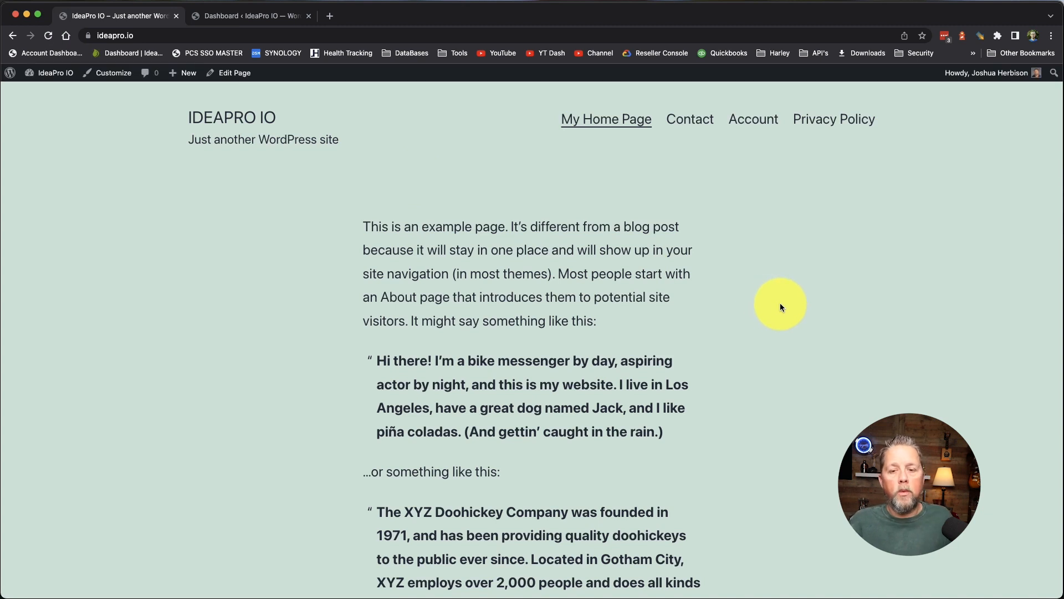
scroll("down", 3)
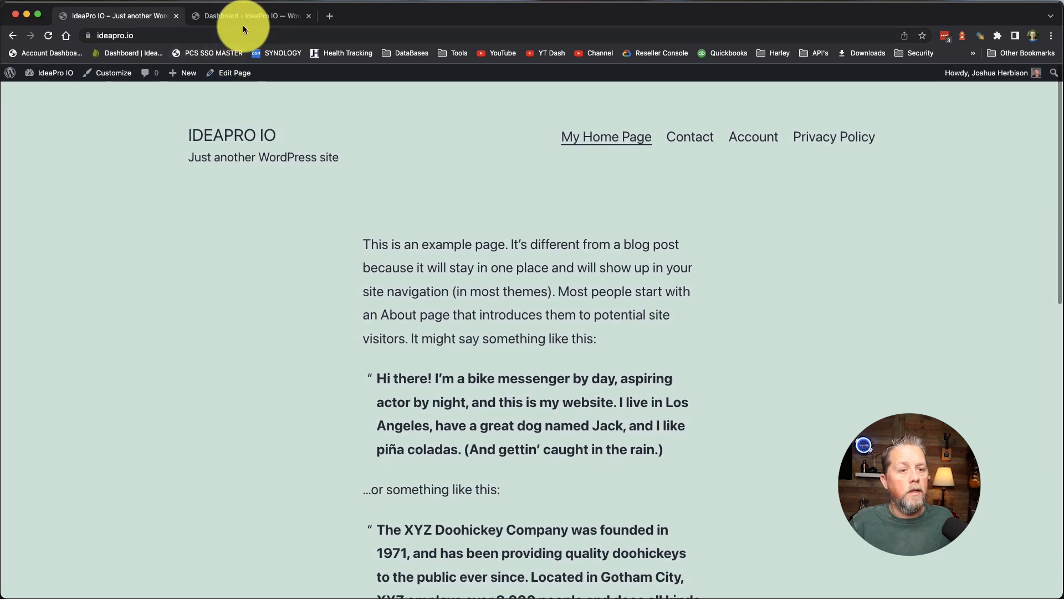
left_click(249, 16)
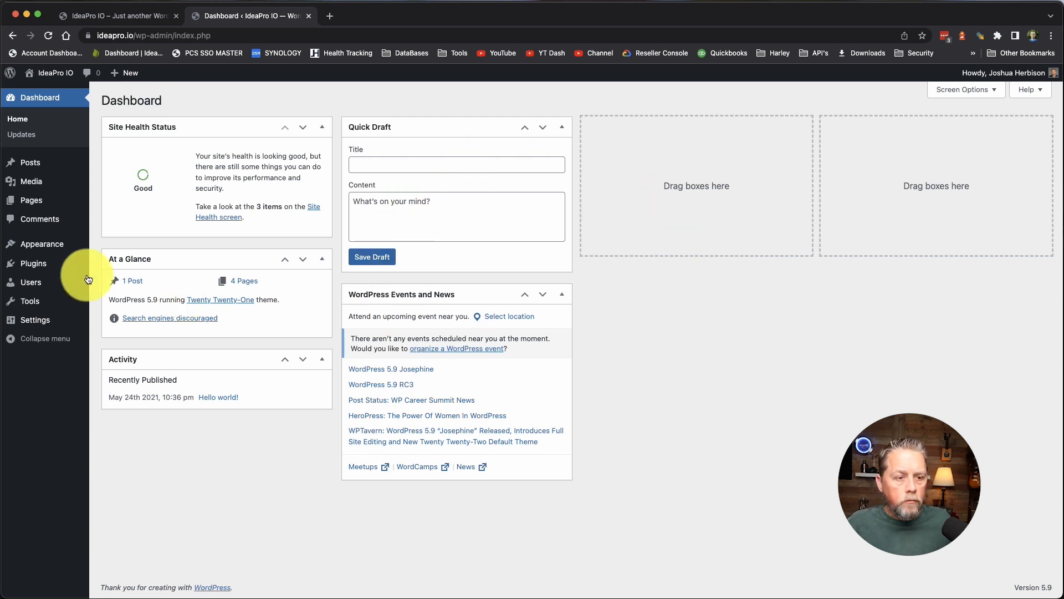
left_click(32, 264)
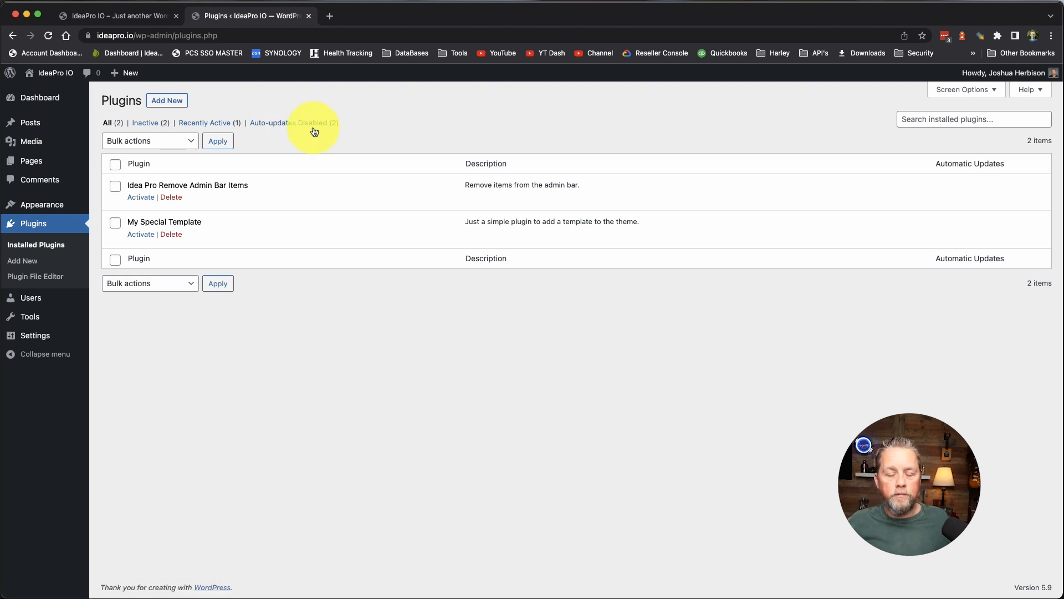
mouse_move(462, 358)
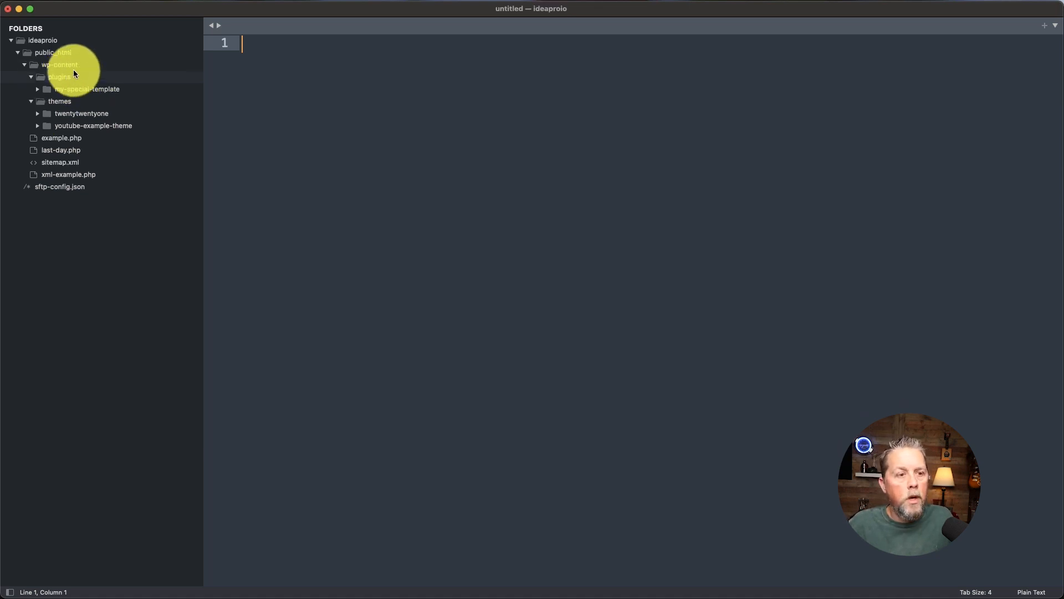
Create a new folder named mu-plugins inside wp-content
right_click(59, 77)
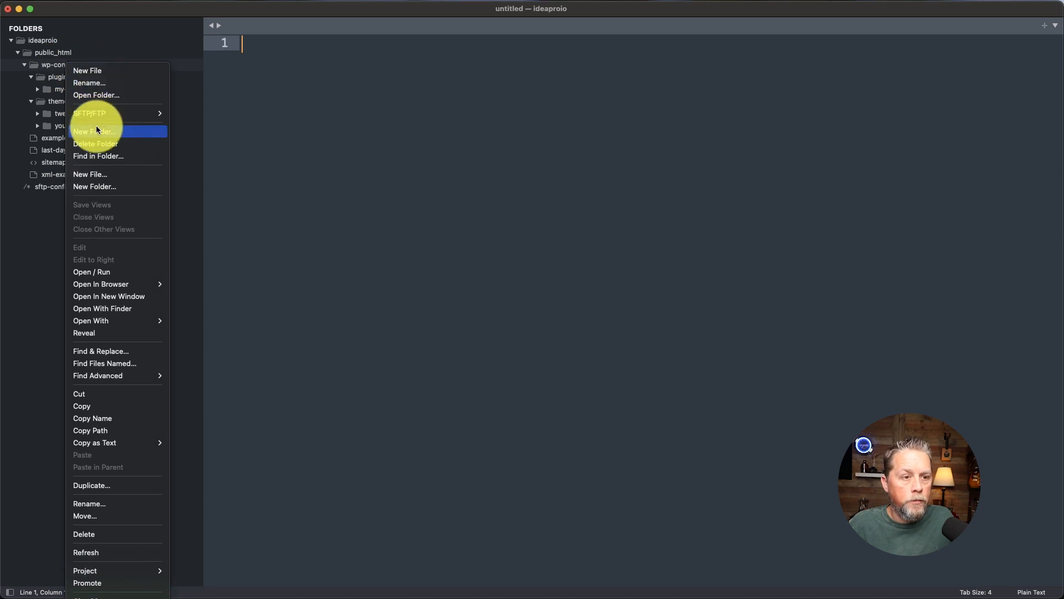
left_click(94, 131)
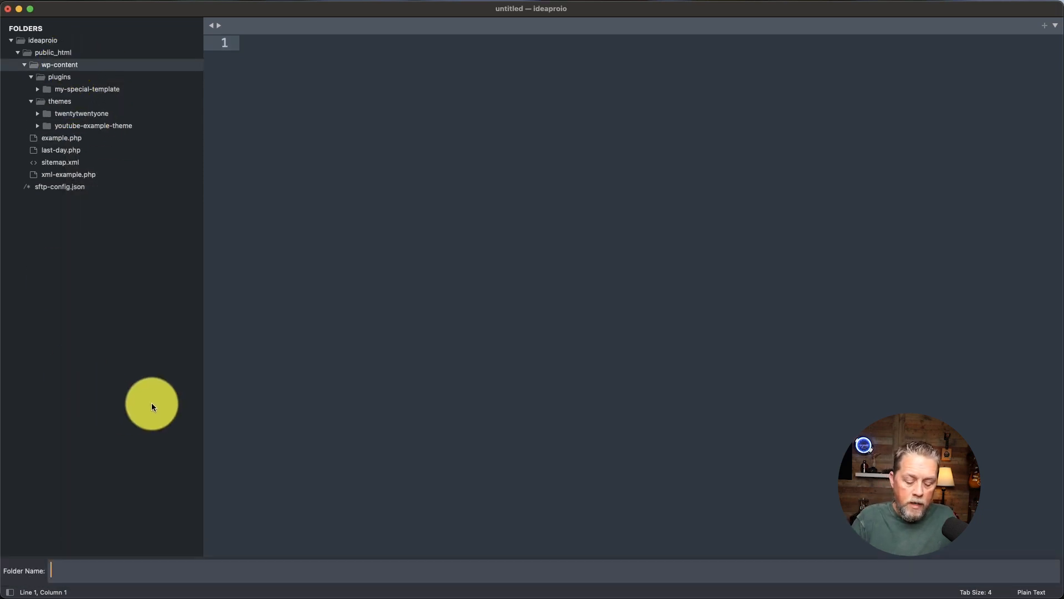
type("mu-p")
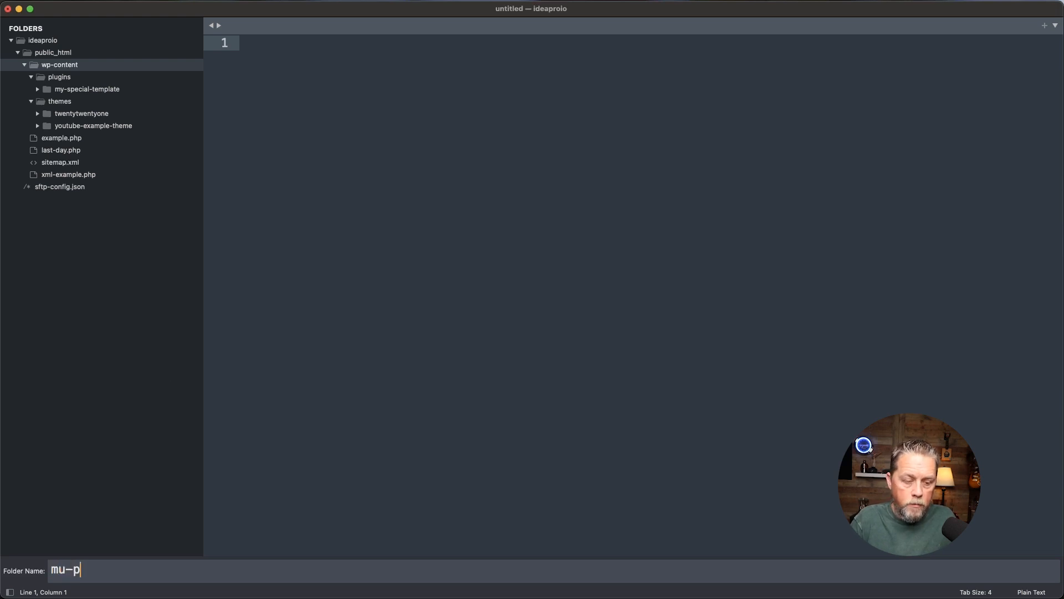
type("lugins")
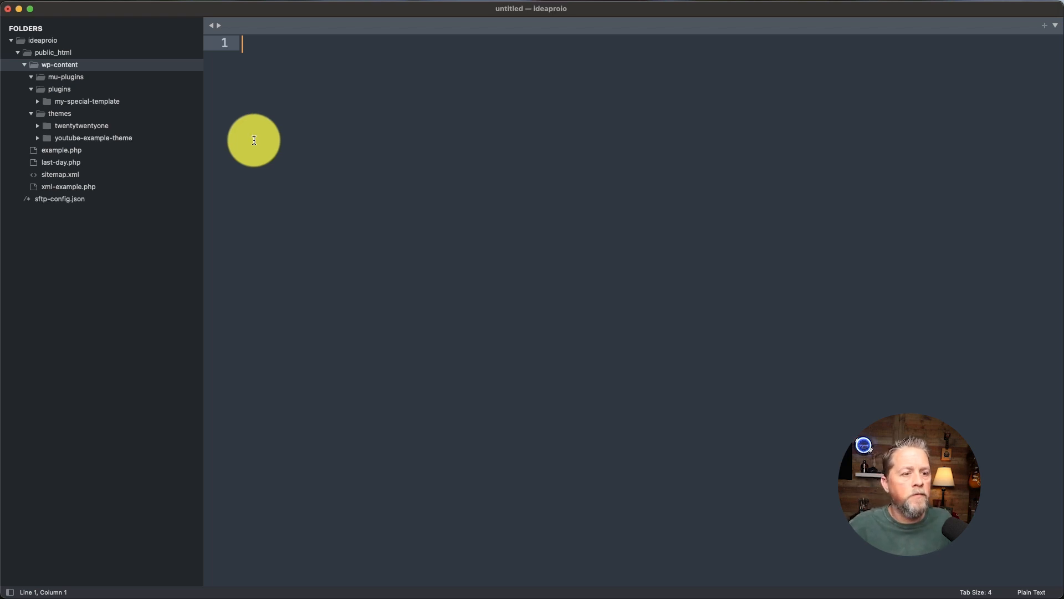
Create a new file and save it as generate-report.php inside mu-plugins
right_click(59, 65)
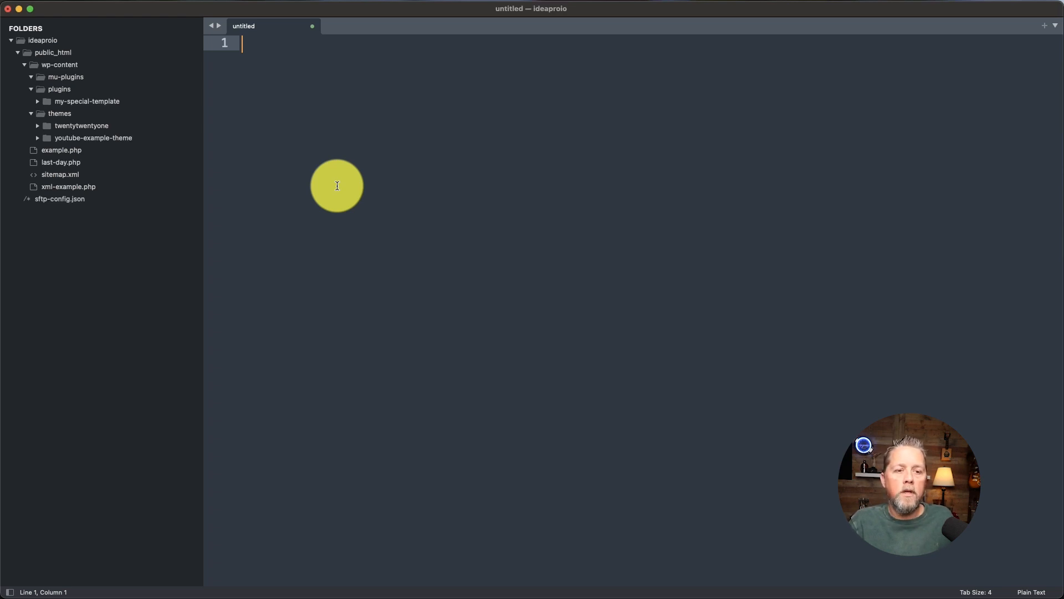
type("generate-repor")
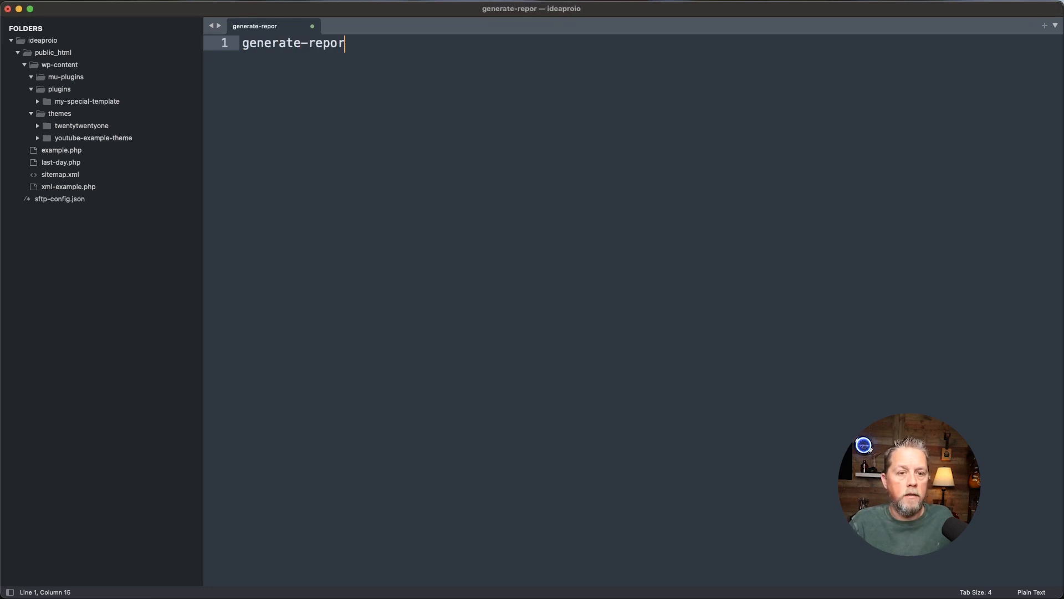
type("t.php")
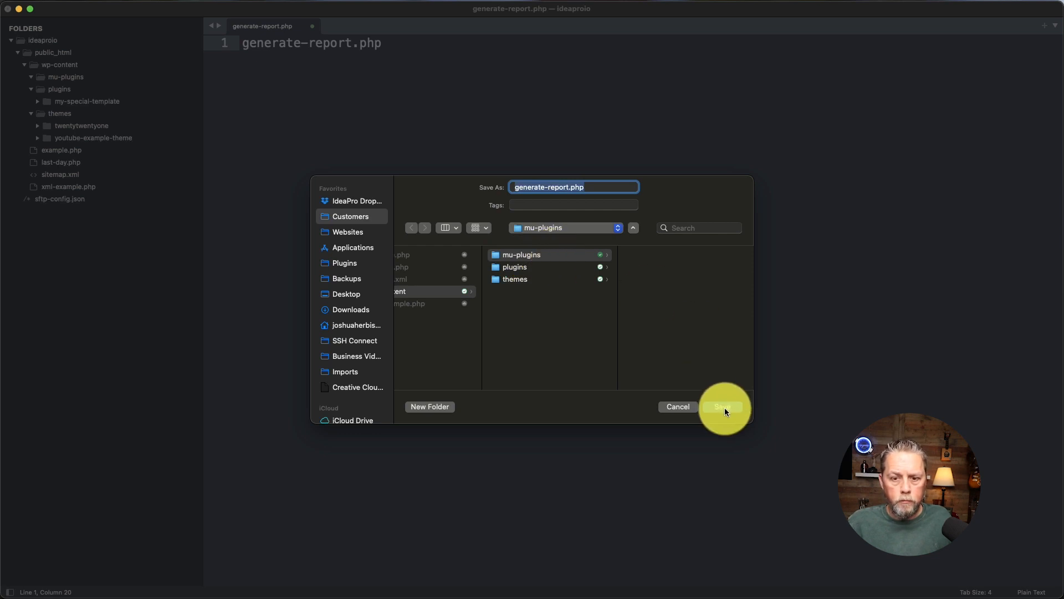
left_click(722, 405)
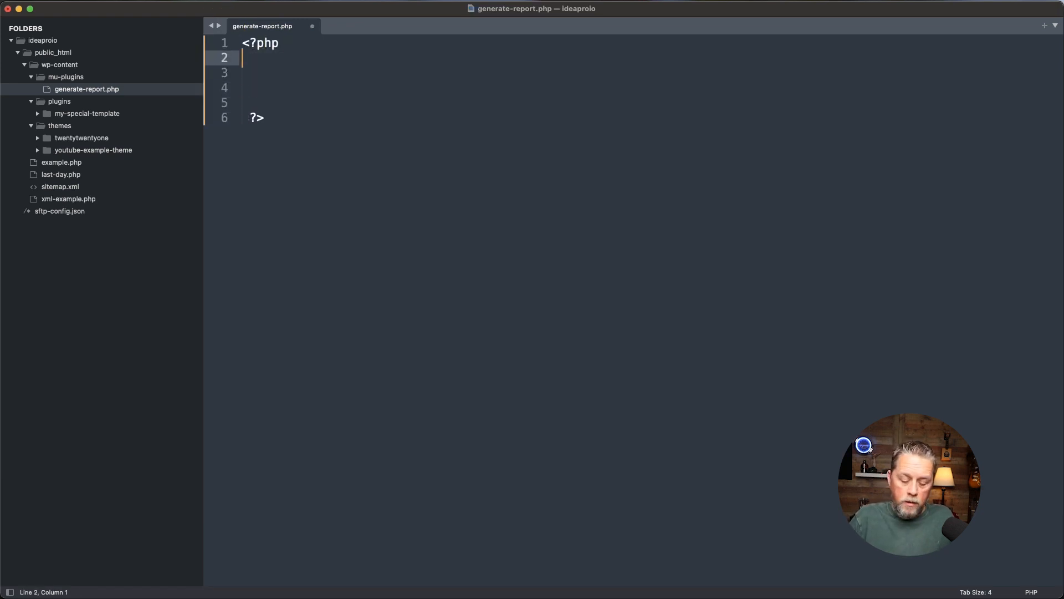
Begin the header docblock with Plugin Name: Generate Reports
type("/**")
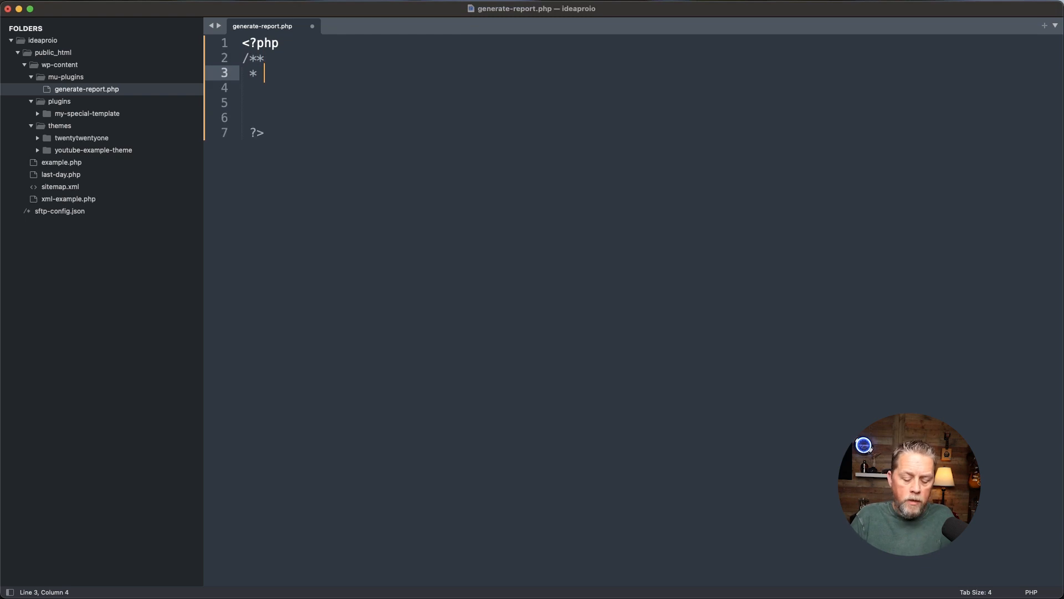
type("Plugin Name")
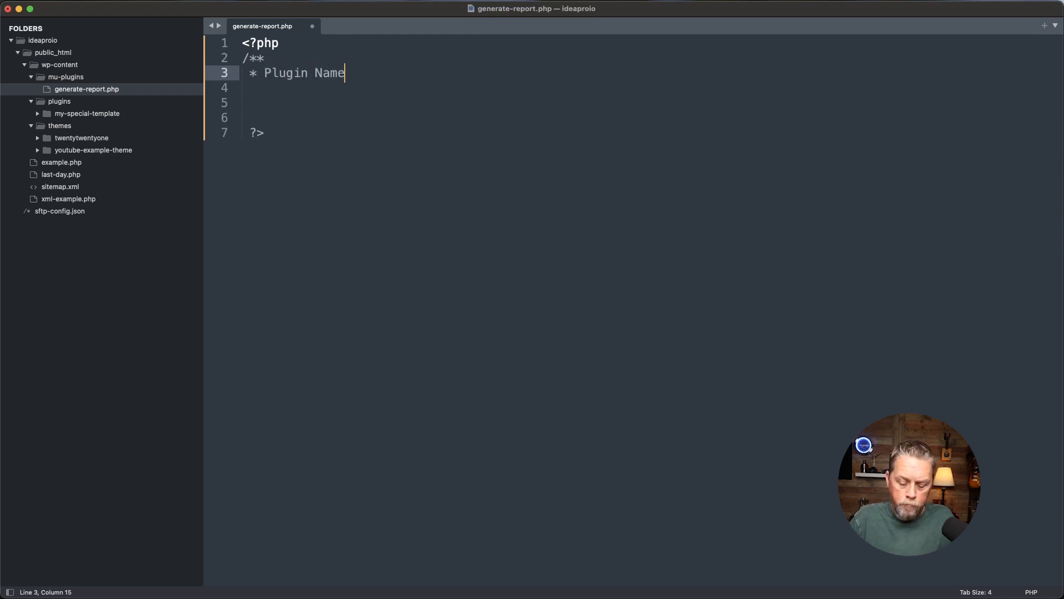
type(": Gen")
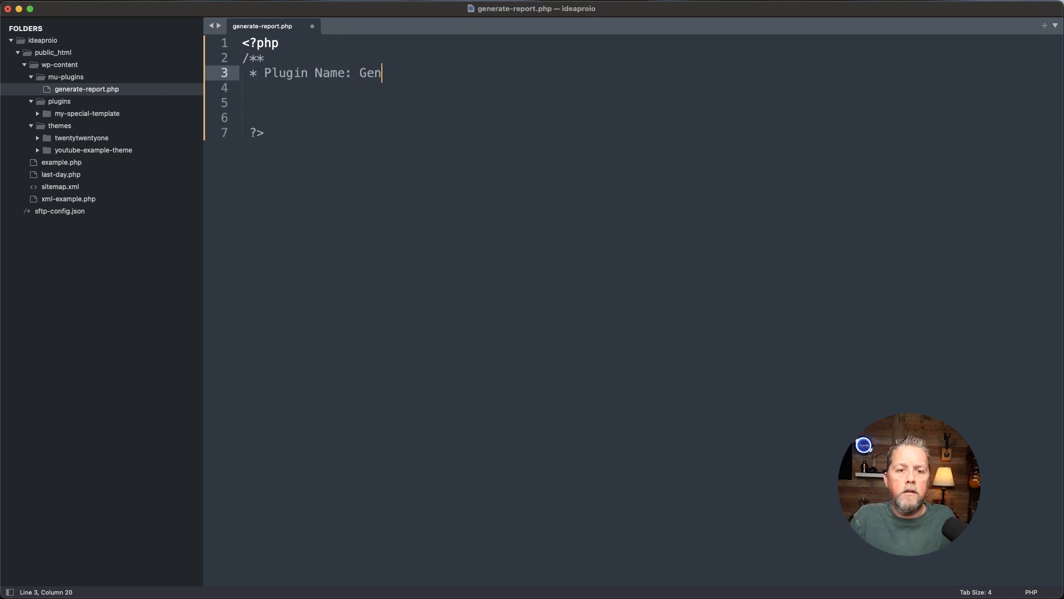
type("erate R")
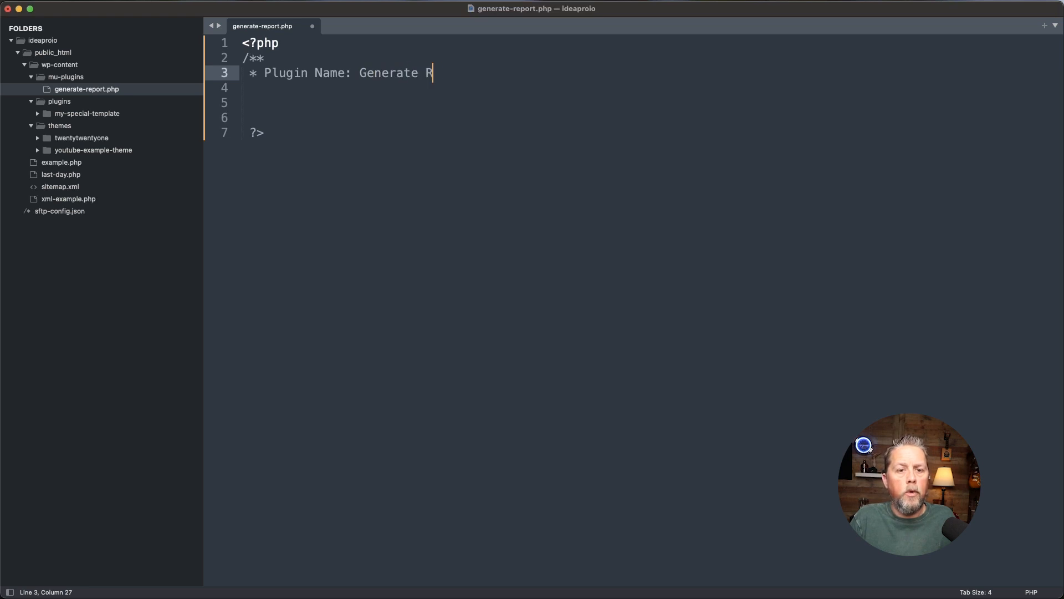
type("eports")
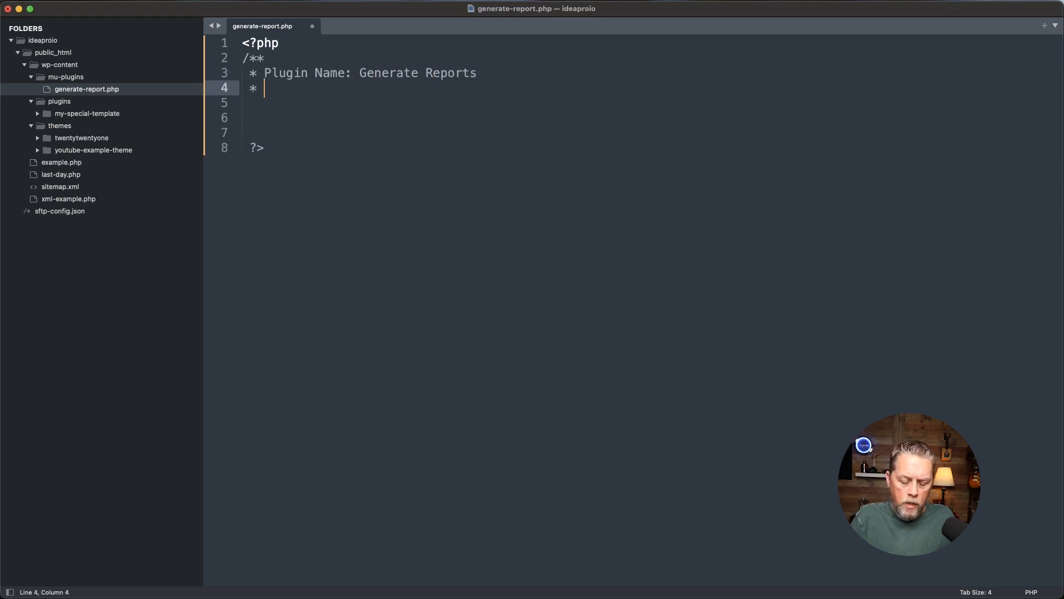
Add a Description of the test plugin and a version: 1 line
type("Description")
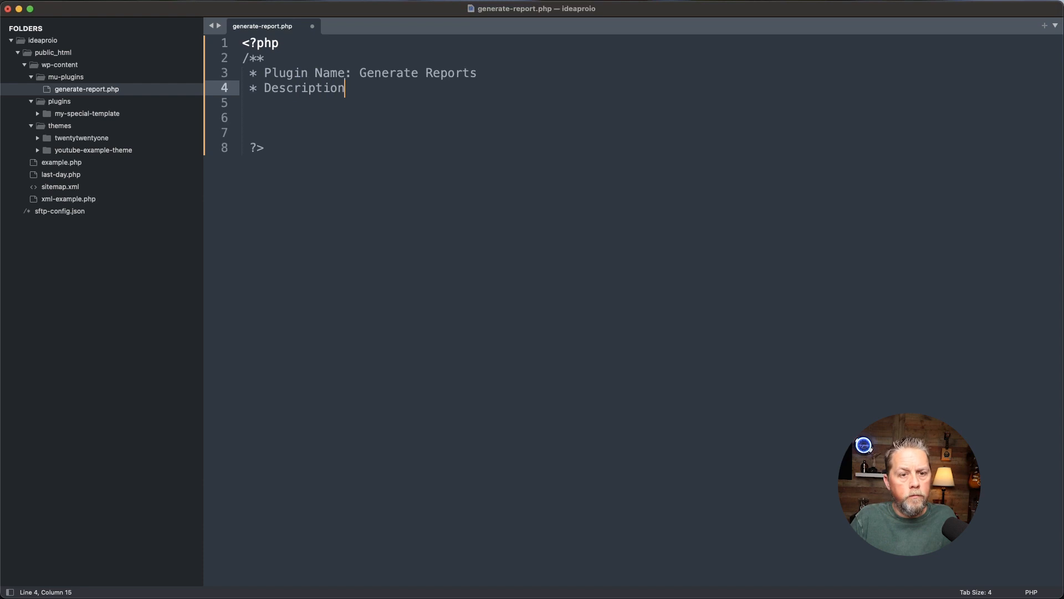
type(": This is a")
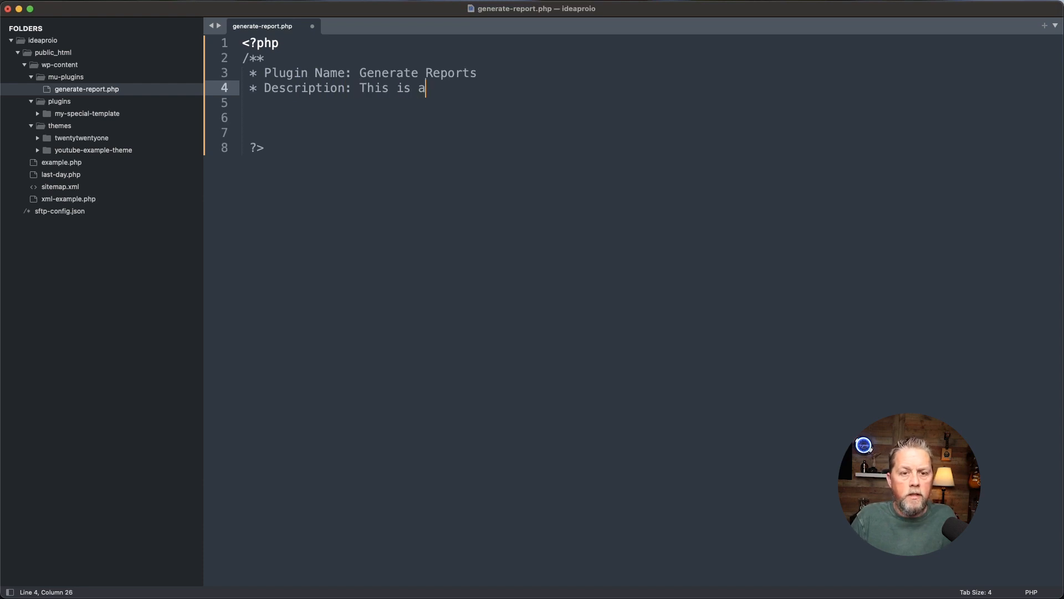
type("test pugin to t")
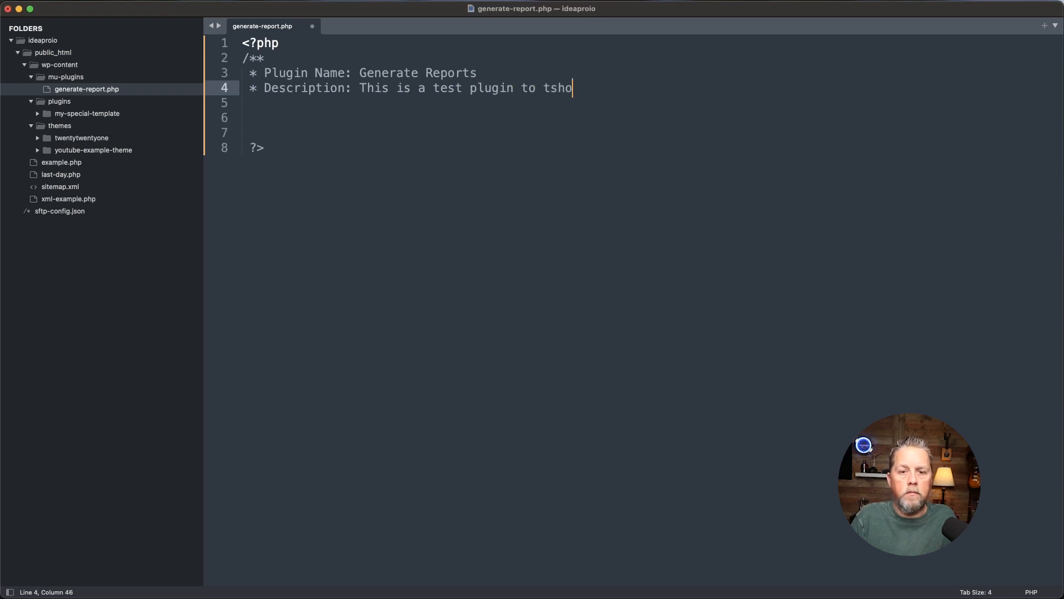
type("show how mu plugins f")
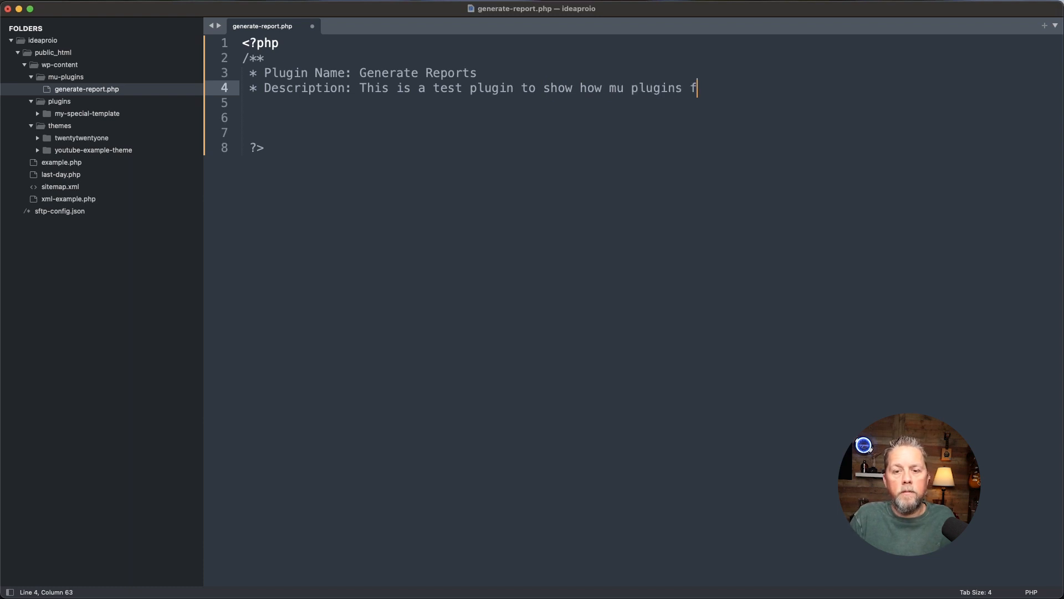
type("work.")
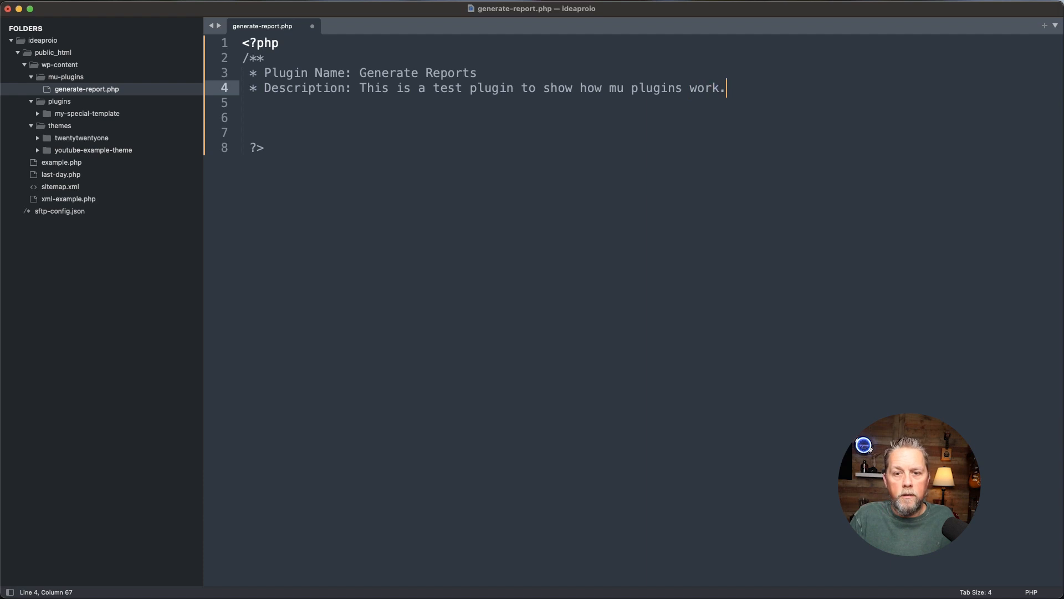
key("enter")
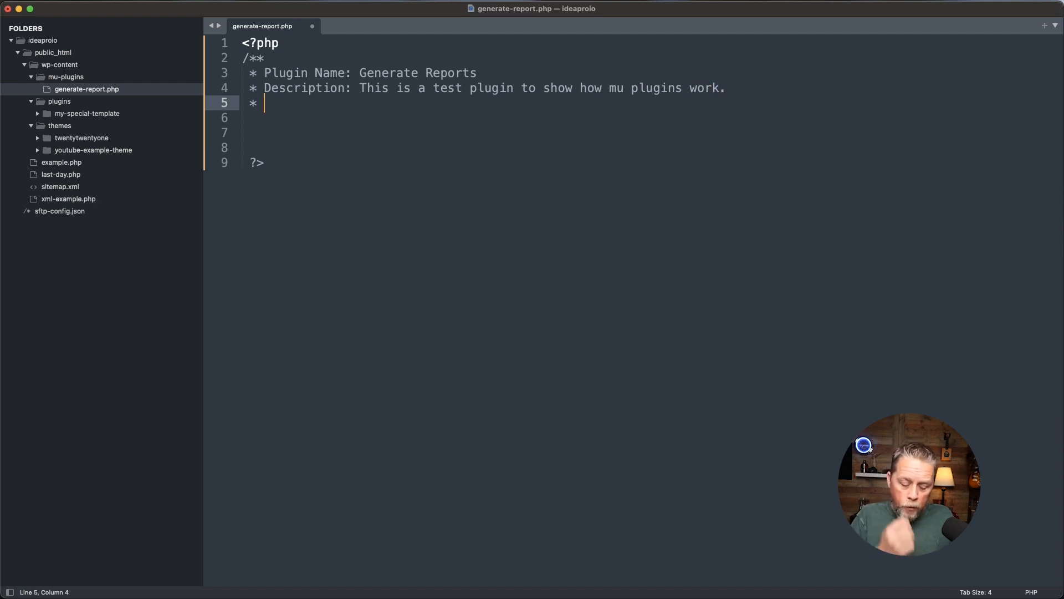
type("ver")
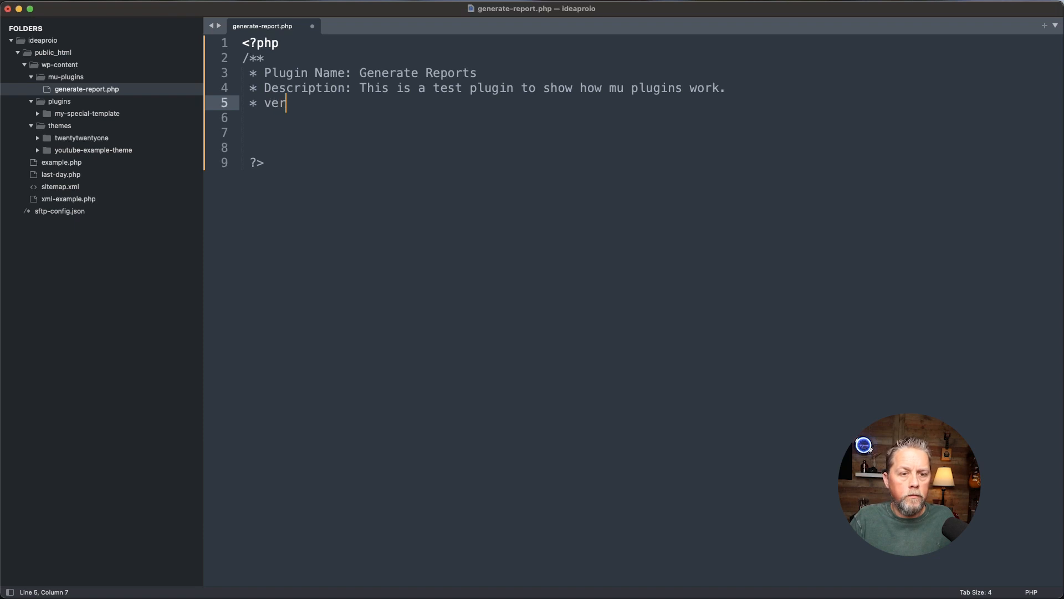
type("sion: 1.0")
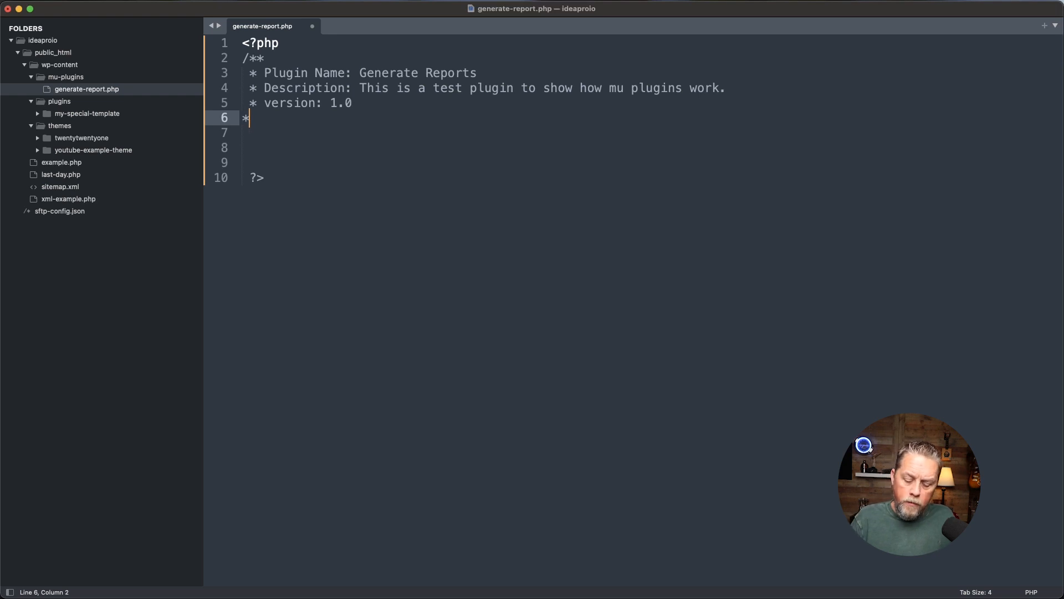
Close the header docblock with */ in generate-report.php
type("*/")
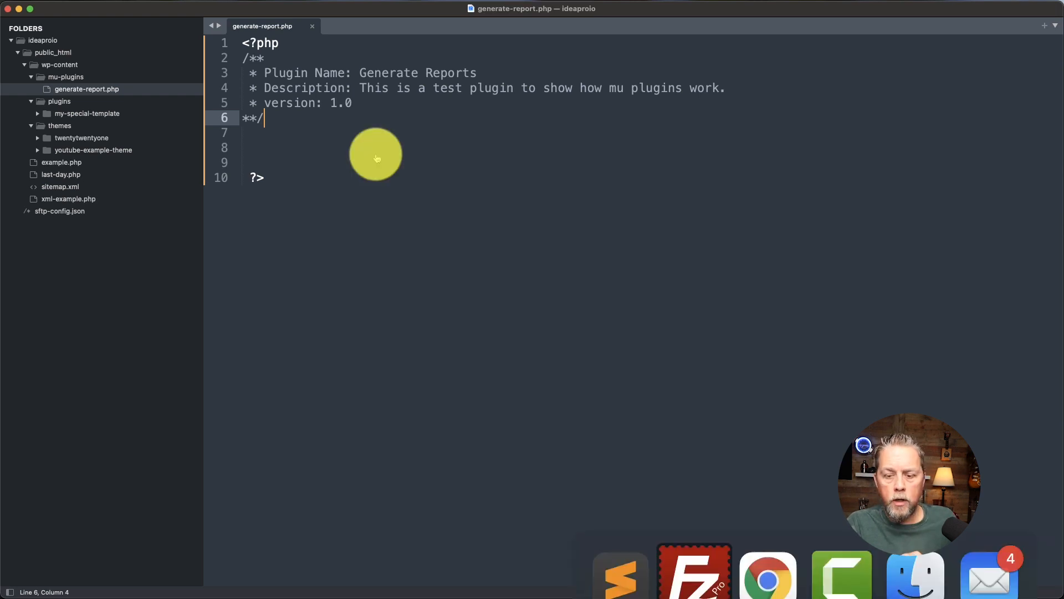
Switch back to the WordPress Plugins page in Chrome
left_click(767, 573)
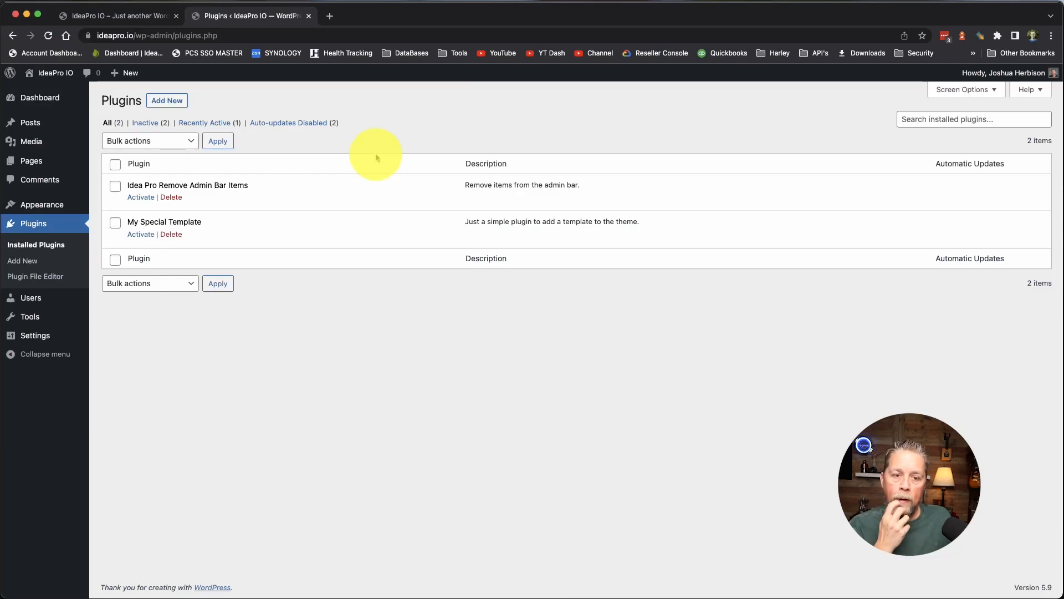
mouse_move(359, 323)
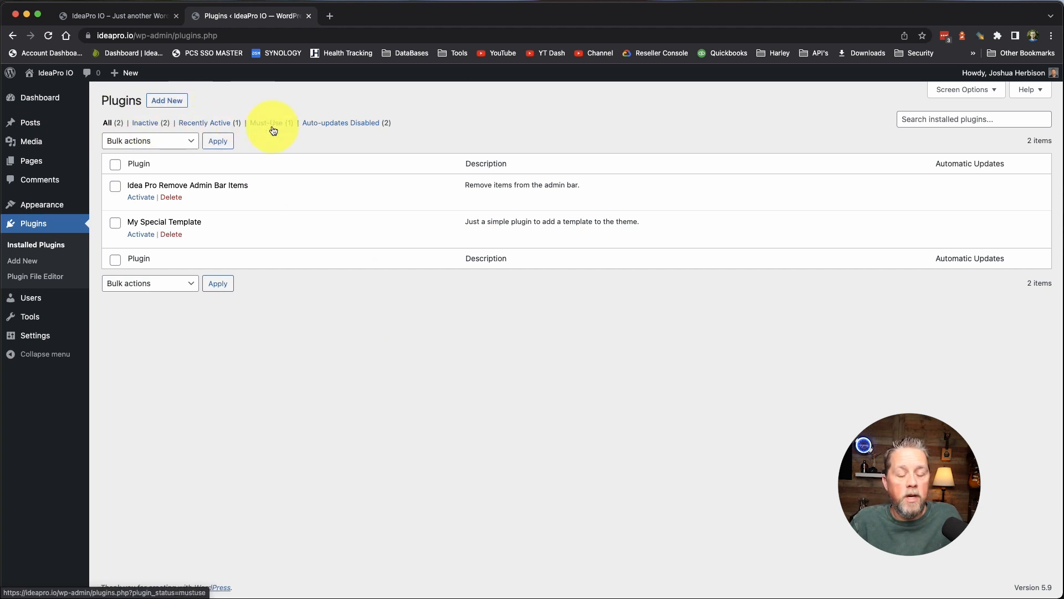
Filter the plugins list to Must-Use, showing Generate Reports version 1.0
left_click(266, 123)
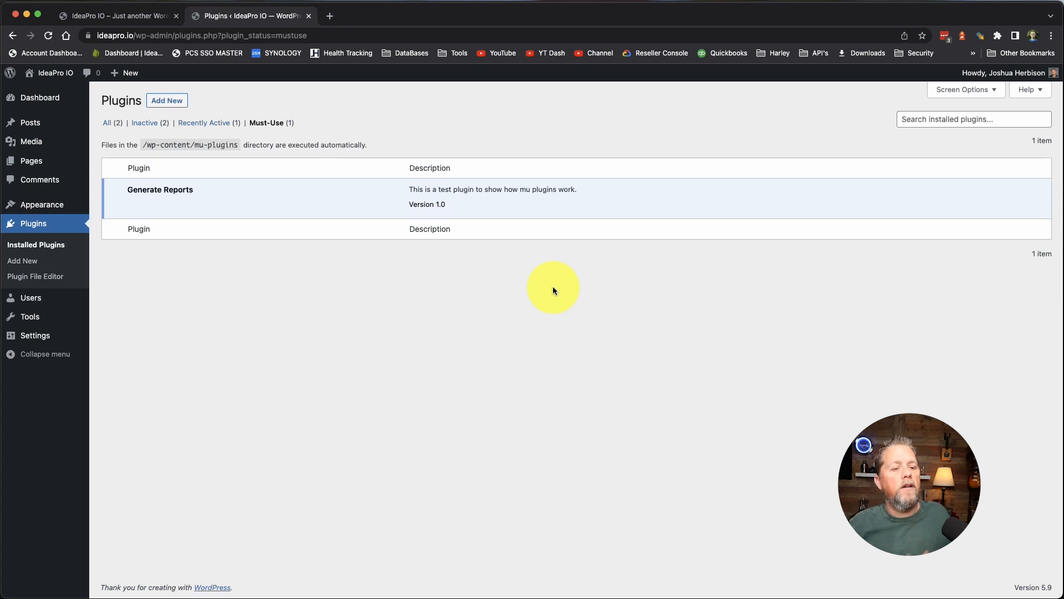
mouse_move(288, 288)
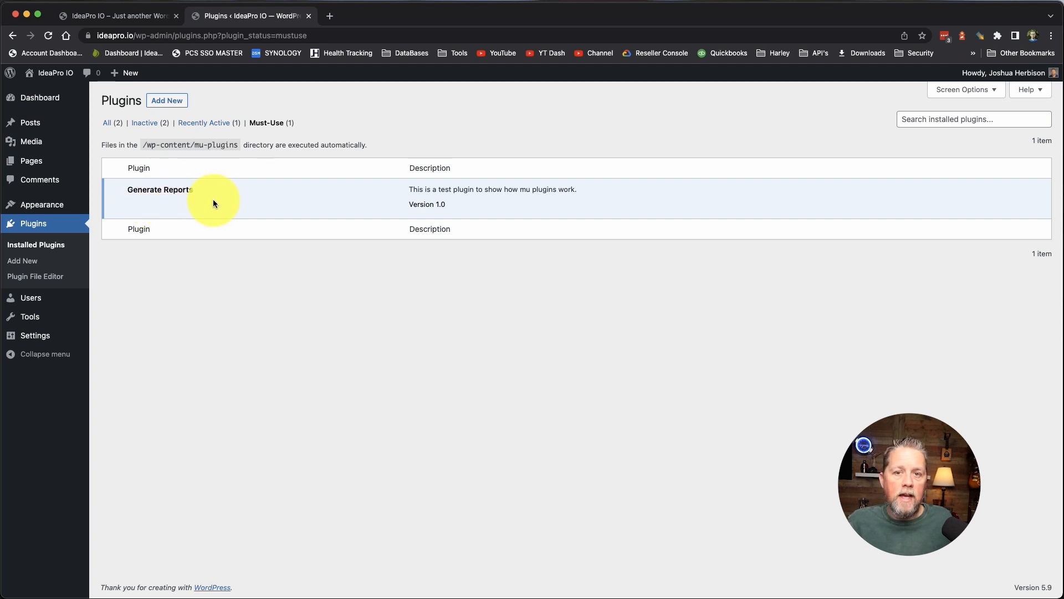
mouse_move(287, 281)
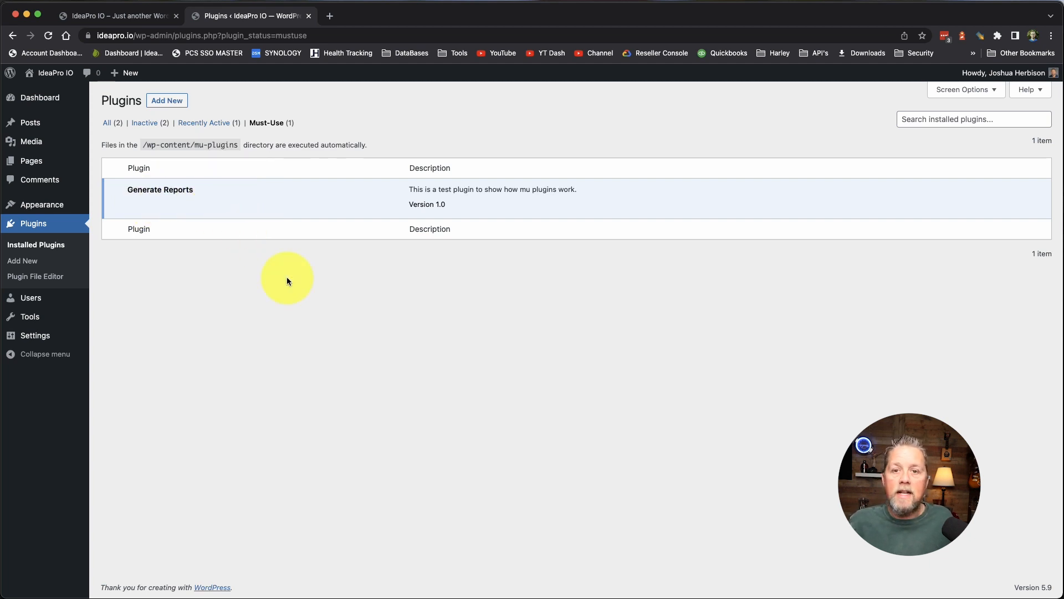
mouse_move(228, 284)
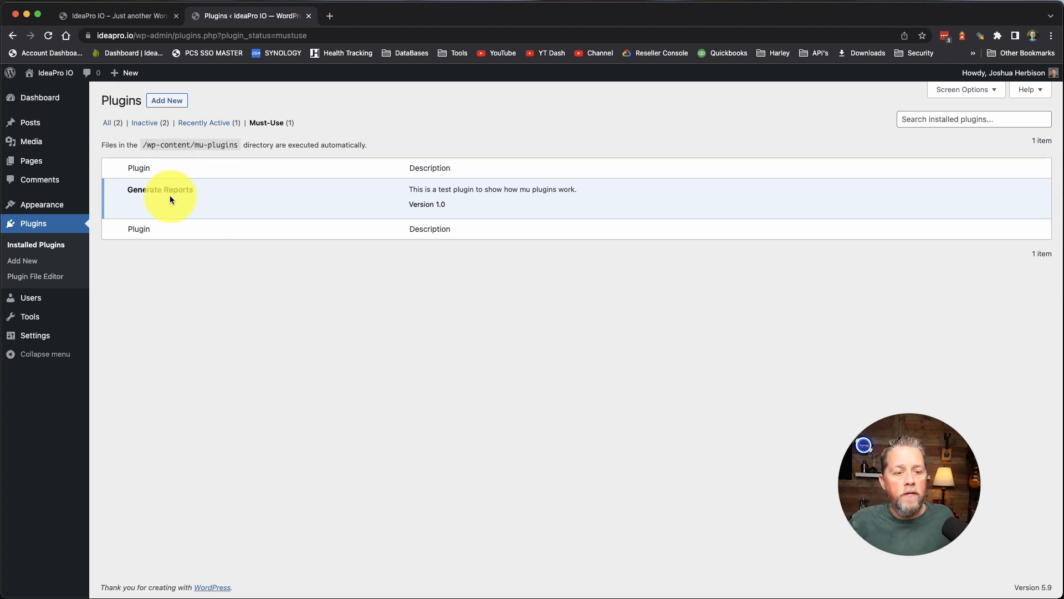
mouse_move(263, 264)
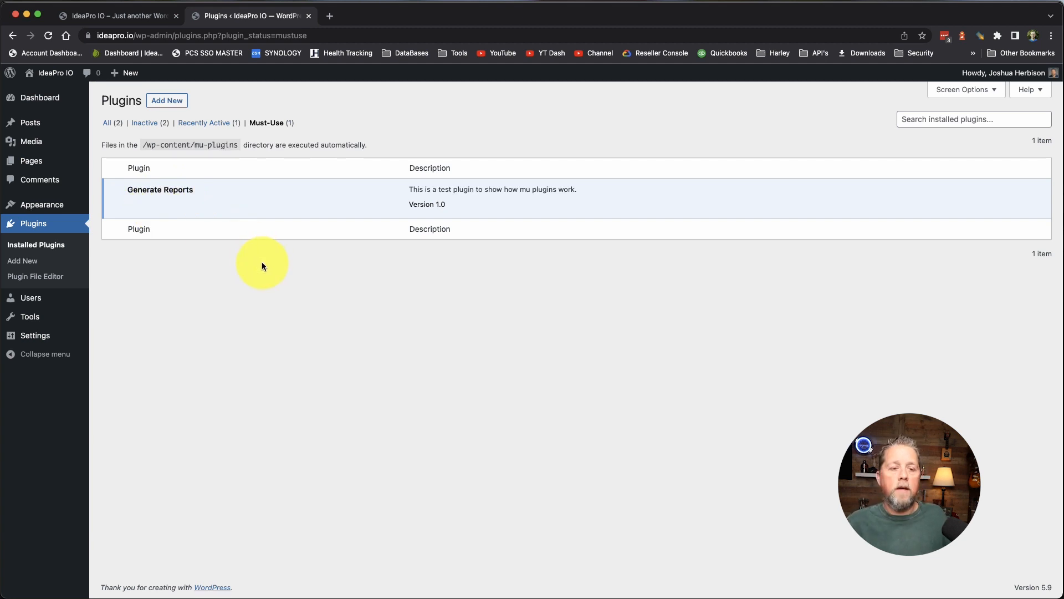
mouse_move(151, 208)
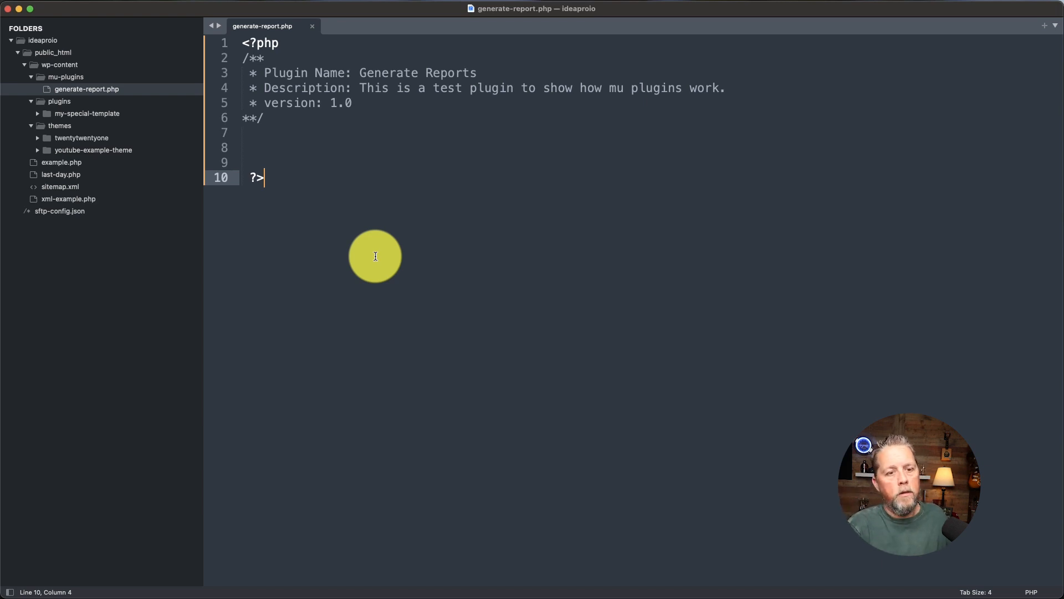
mouse_move(393, 204)
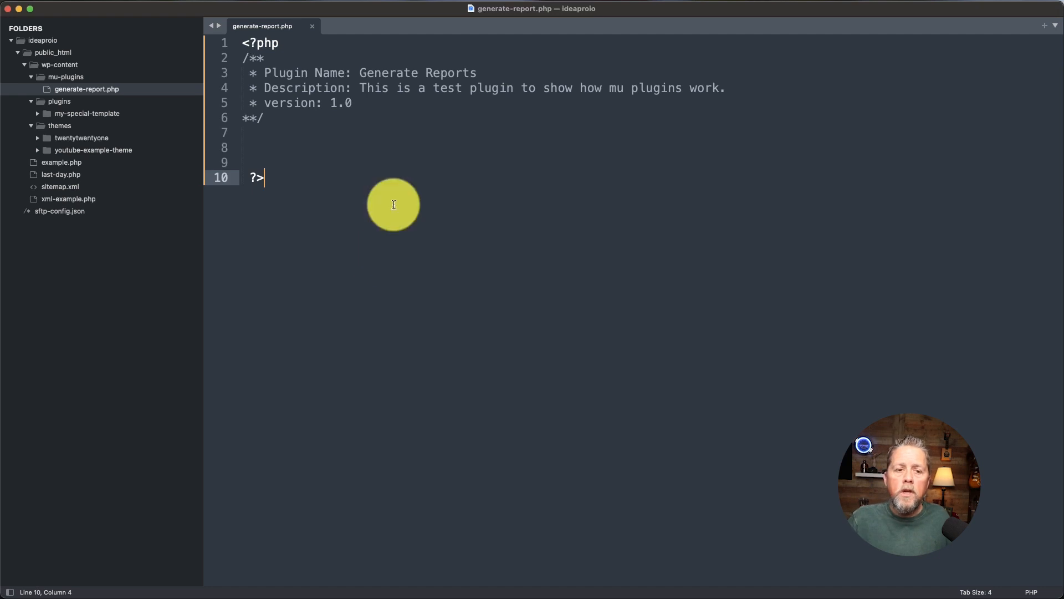